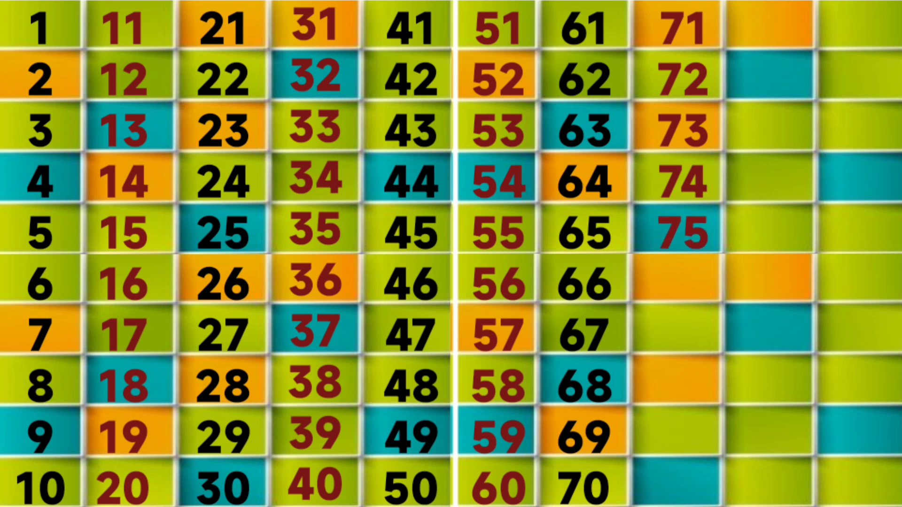
Step: Let the counting animation play until 76 appears in the tile below 75
click(682, 284)
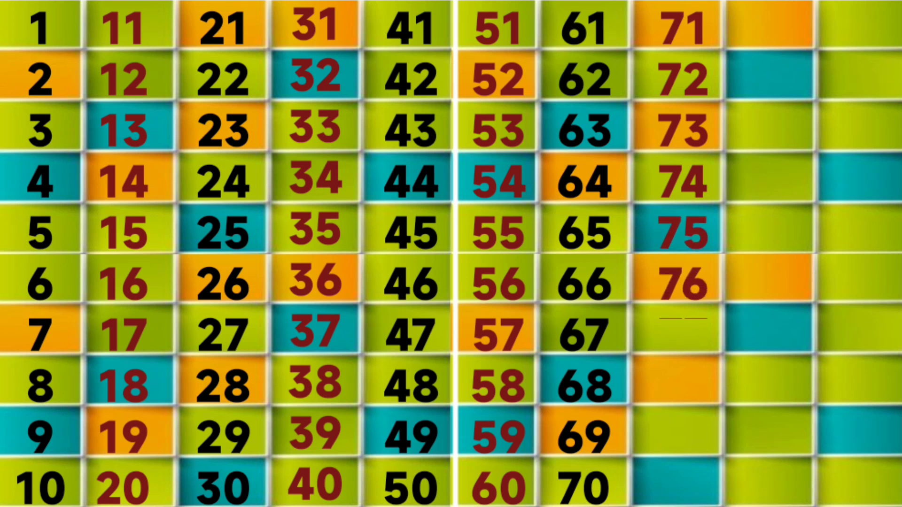